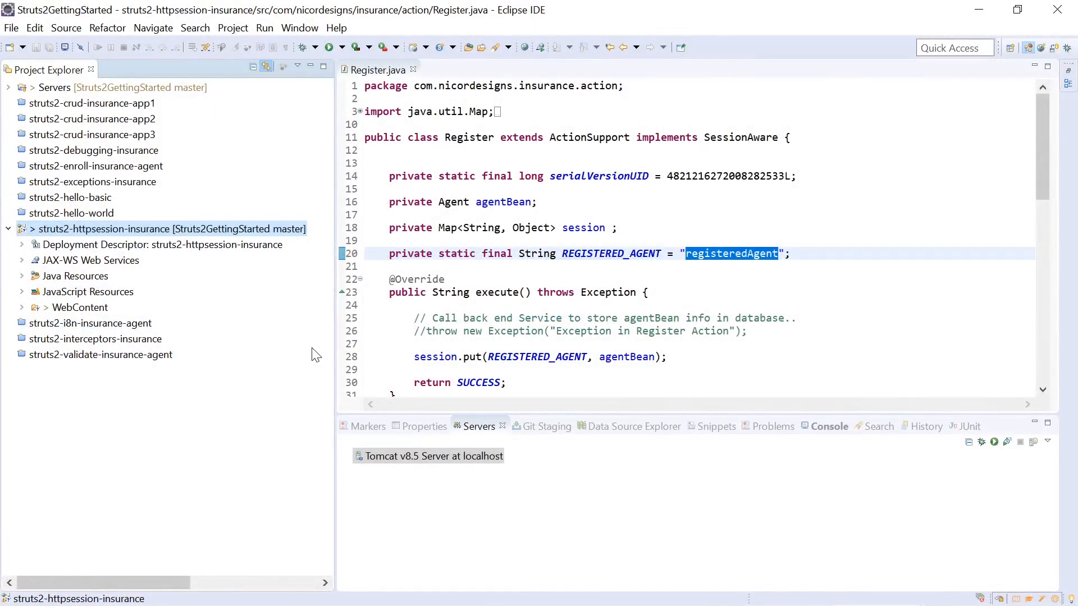
{"action": "mouse_move", "coordinate": [153, 233]}
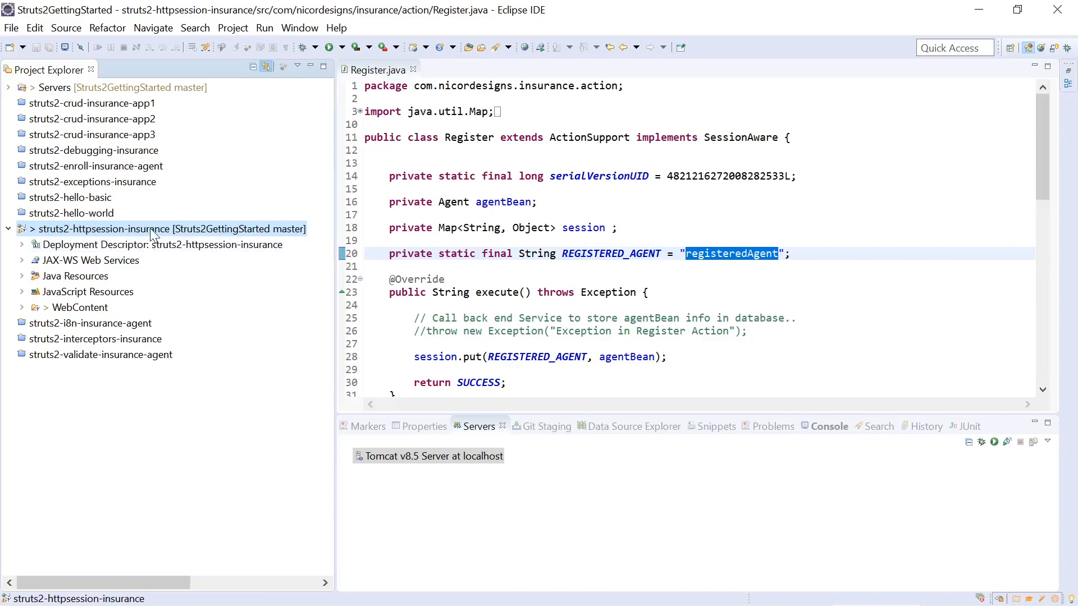
{"action": "mouse_move", "coordinate": [96, 233]}
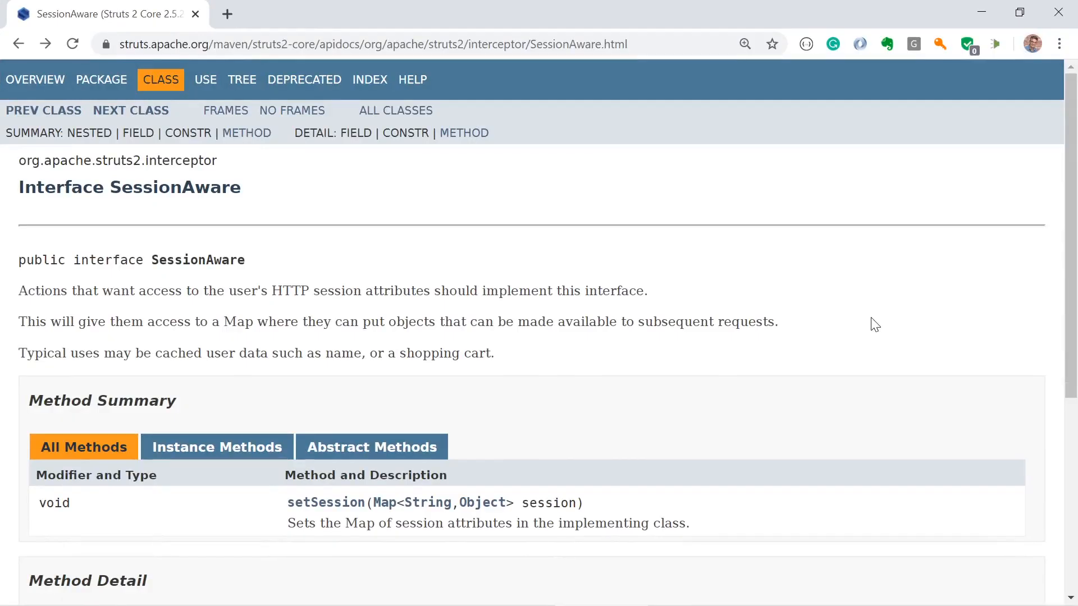
{"action": "mouse_move", "coordinate": [819, 325]}
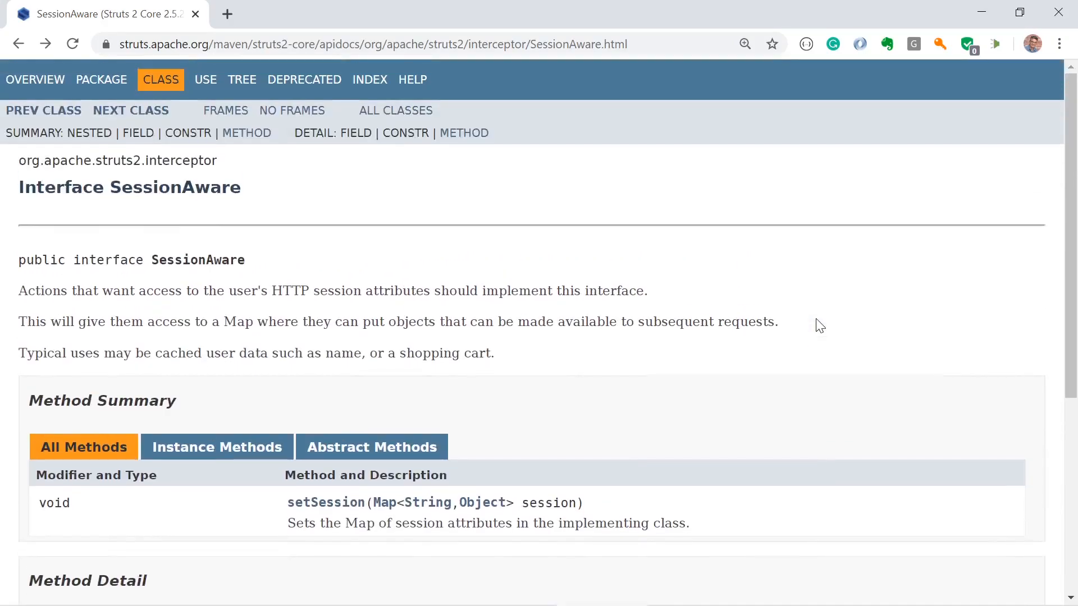
{"action": "mouse_move", "coordinate": [355, 207]}
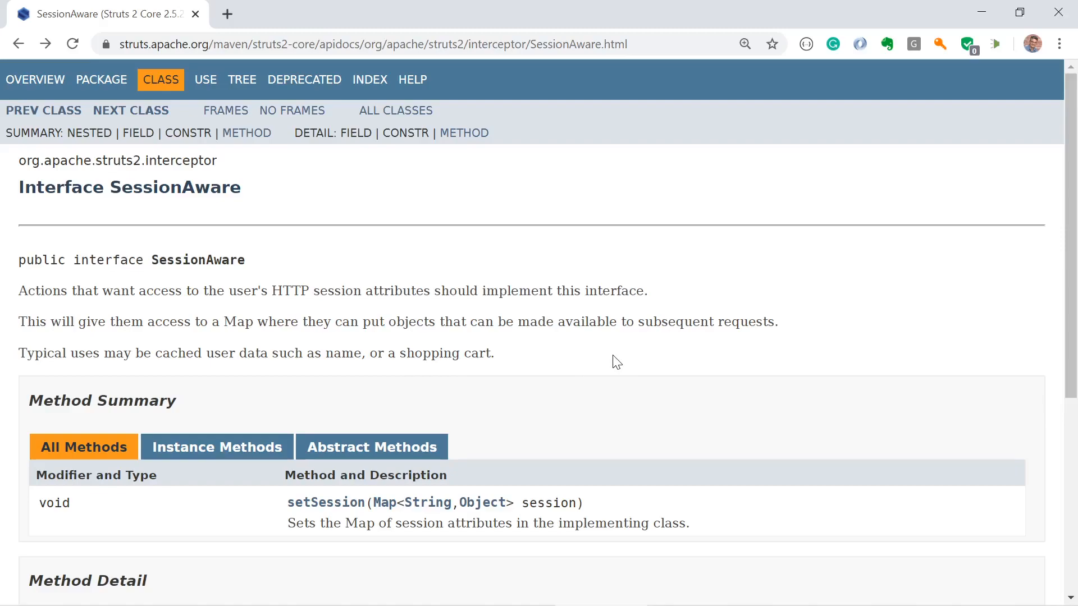
- Review Insurance.xml's register action mapping and select thankyou in its success result
{"action": "scroll", "scroll_direction": "down", "scroll_amount": 3}
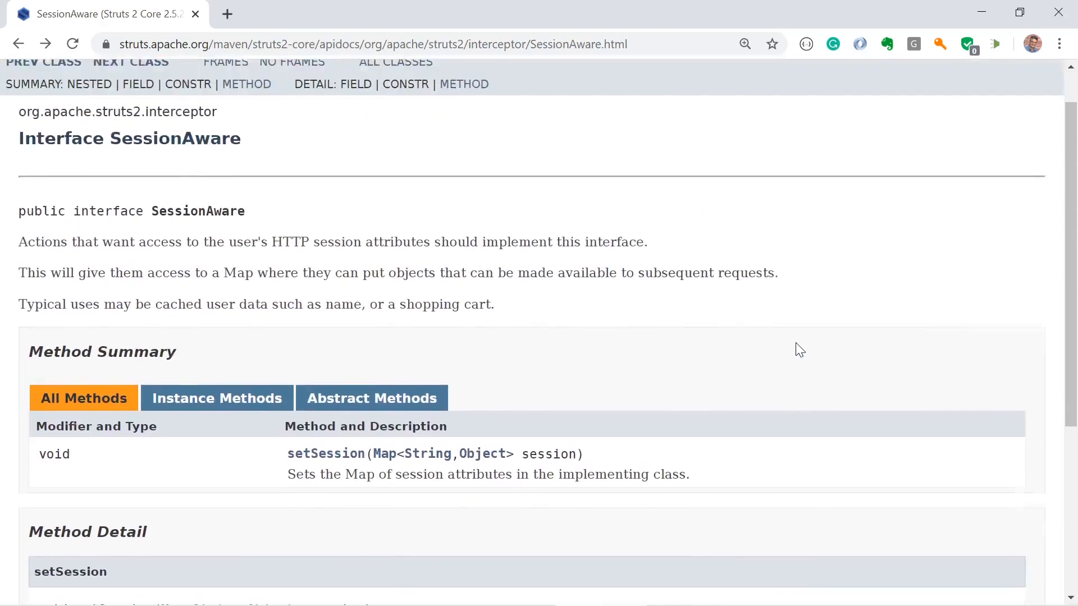
{"action": "scroll", "scroll_direction": "up", "scroll_amount": 3}
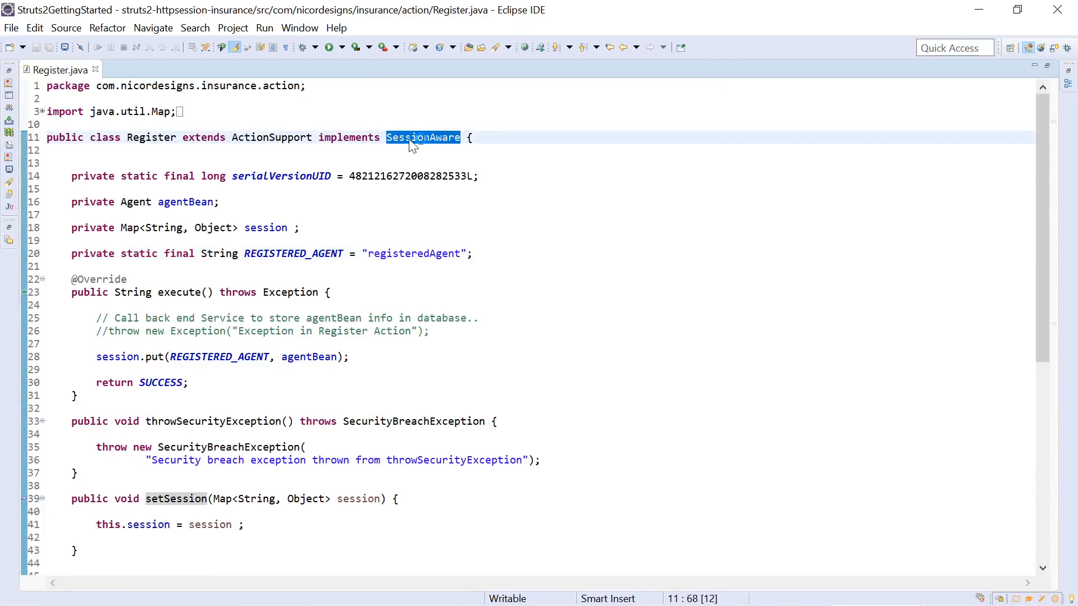
{"action": "mouse_move", "coordinate": [413, 145]}
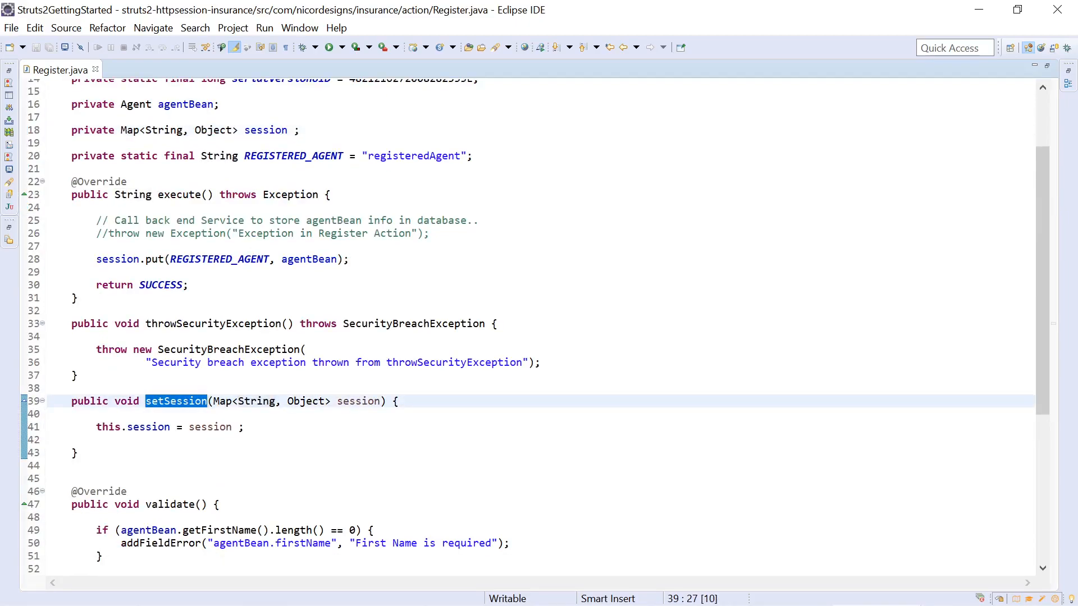
{"action": "scroll", "scroll_direction": "down", "scroll_amount": 3}
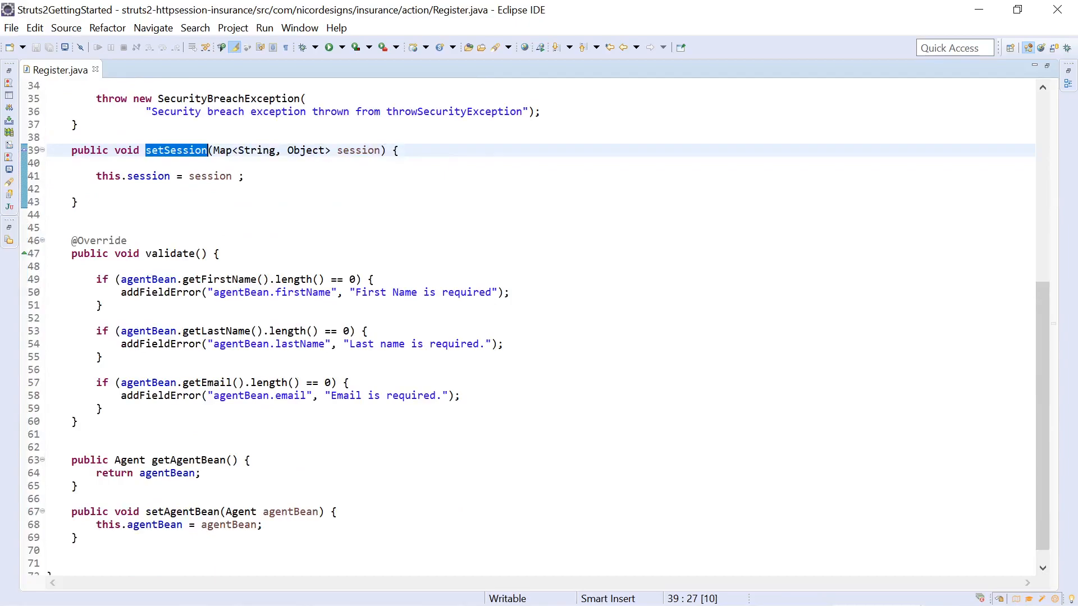
{"action": "scroll", "scroll_direction": "down", "scroll_amount": 3}
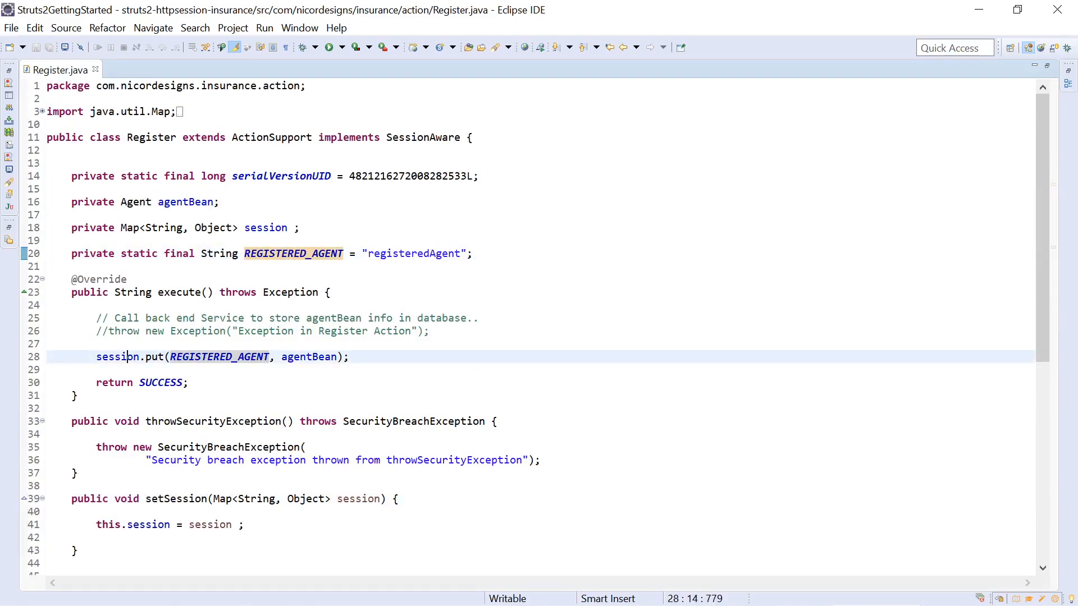
{"action": "mouse_move", "coordinate": [220, 357]}
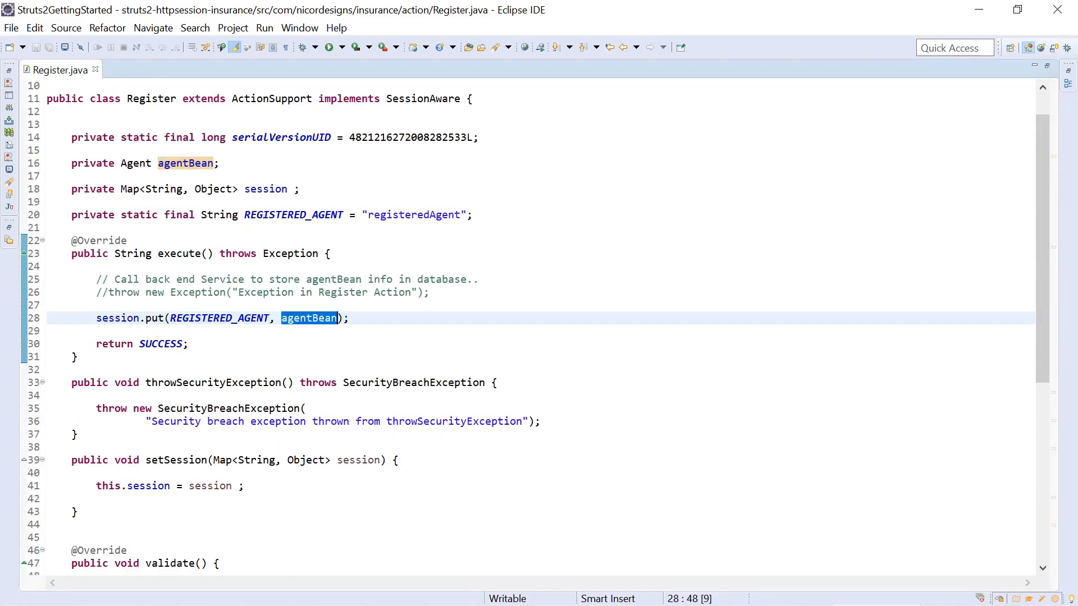
{"action": "scroll", "scroll_direction": "down", "scroll_amount": 3}
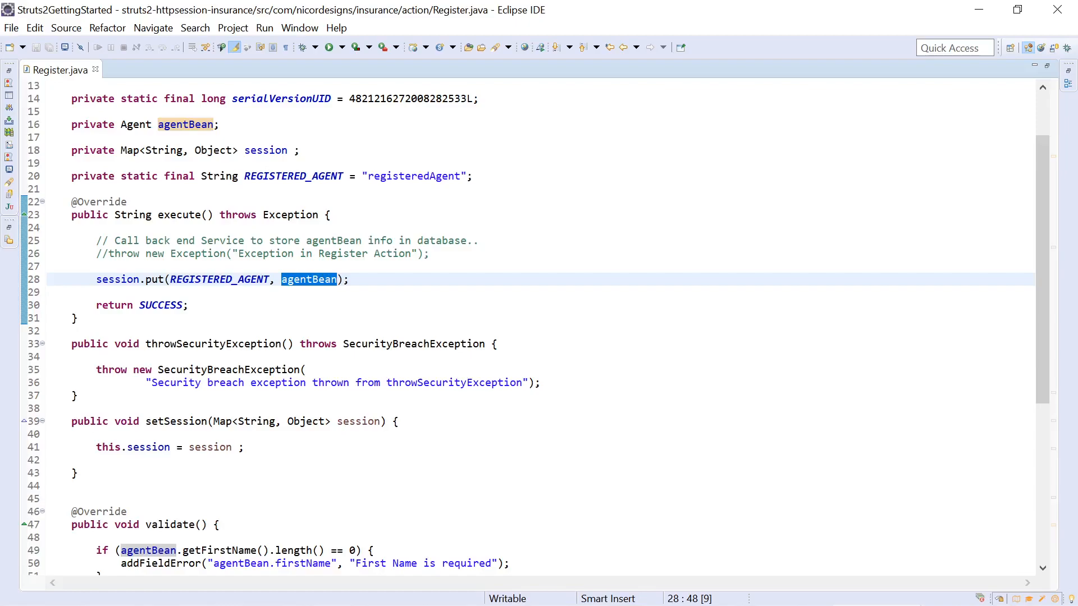
{"action": "scroll", "scroll_direction": "down", "scroll_amount": 3}
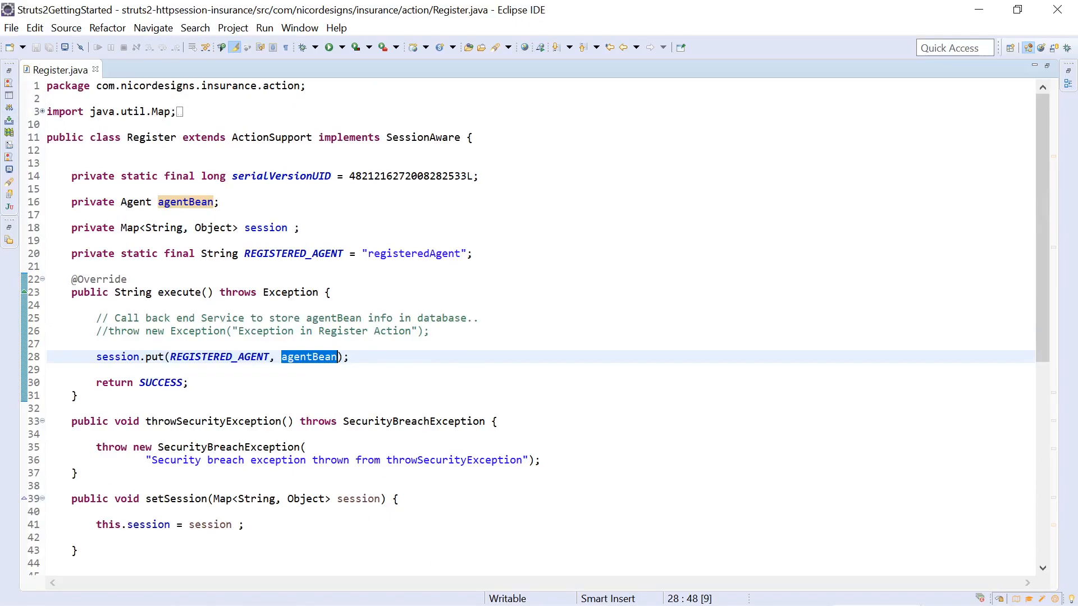
{"action": "mouse_move", "coordinate": [18, 141]}
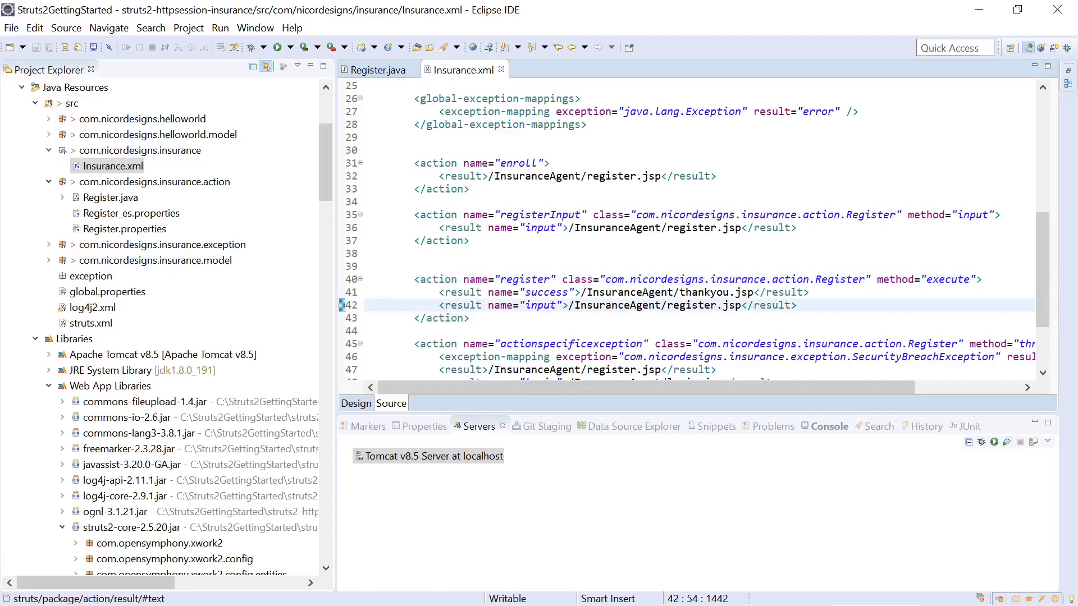
{"action": "double_click", "coordinate": [704, 292]}
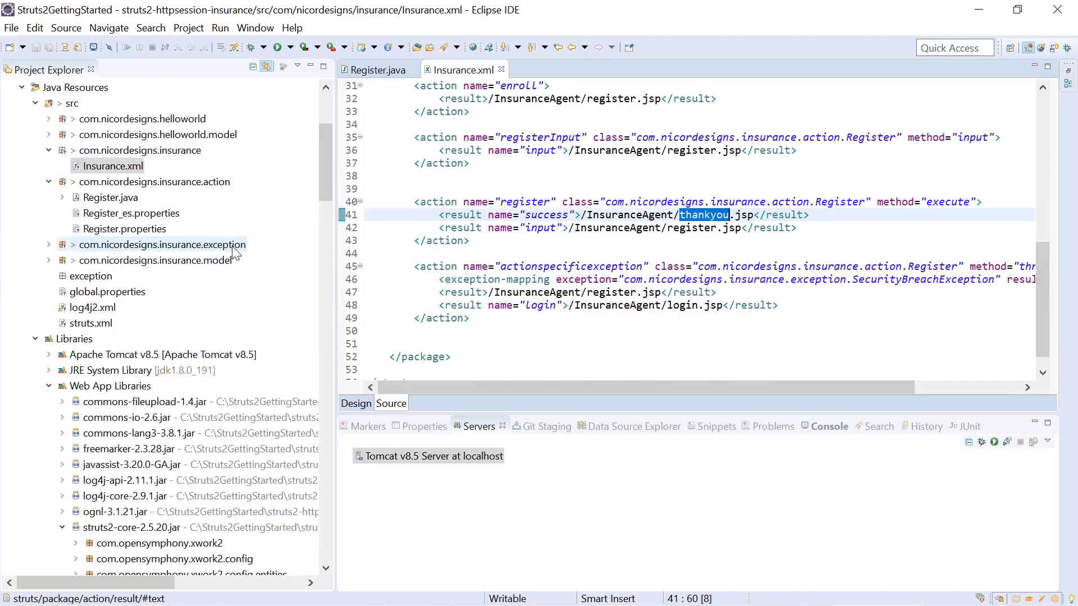
{"action": "scroll", "scroll_direction": "down", "scroll_amount": 3}
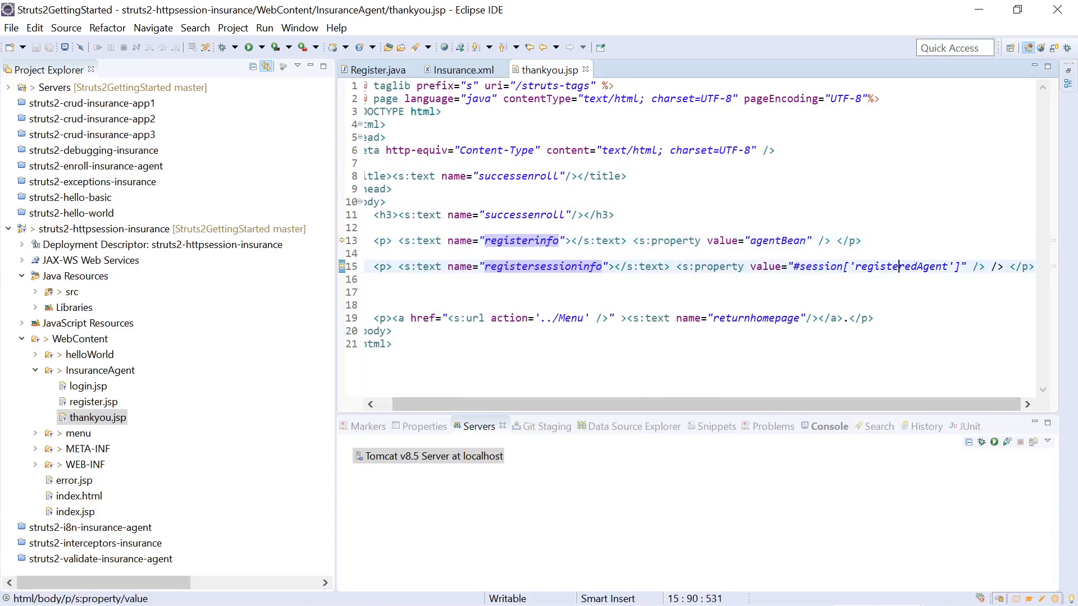
- Highlight the registeredAgent session key inside the #session s:property value of thankyou.jsp
{"action": "double_click", "coordinate": [900, 267]}
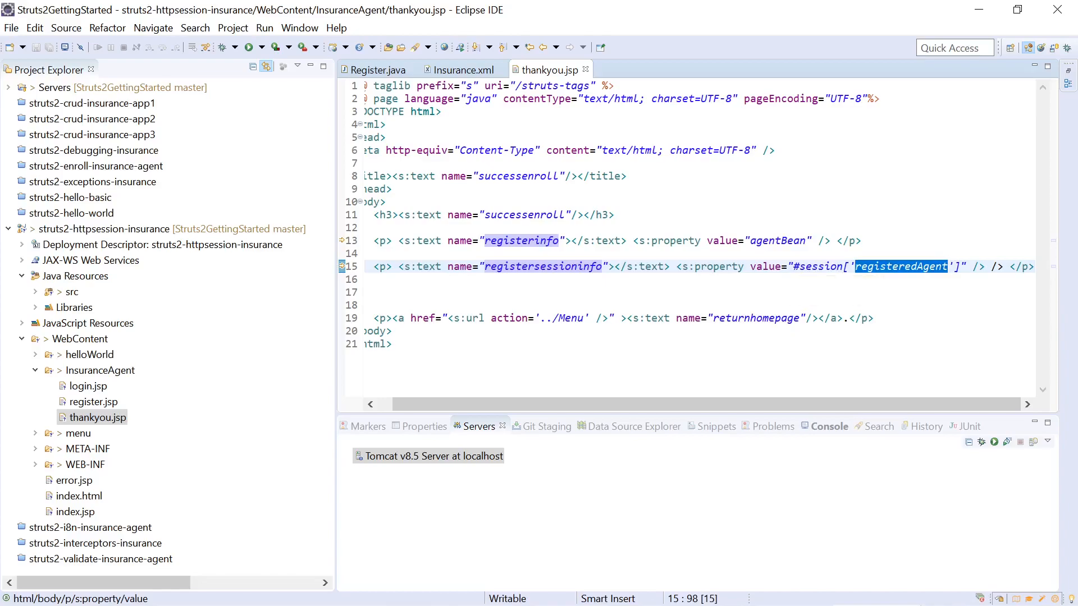
{"action": "left_click", "coordinate": [777, 240]}
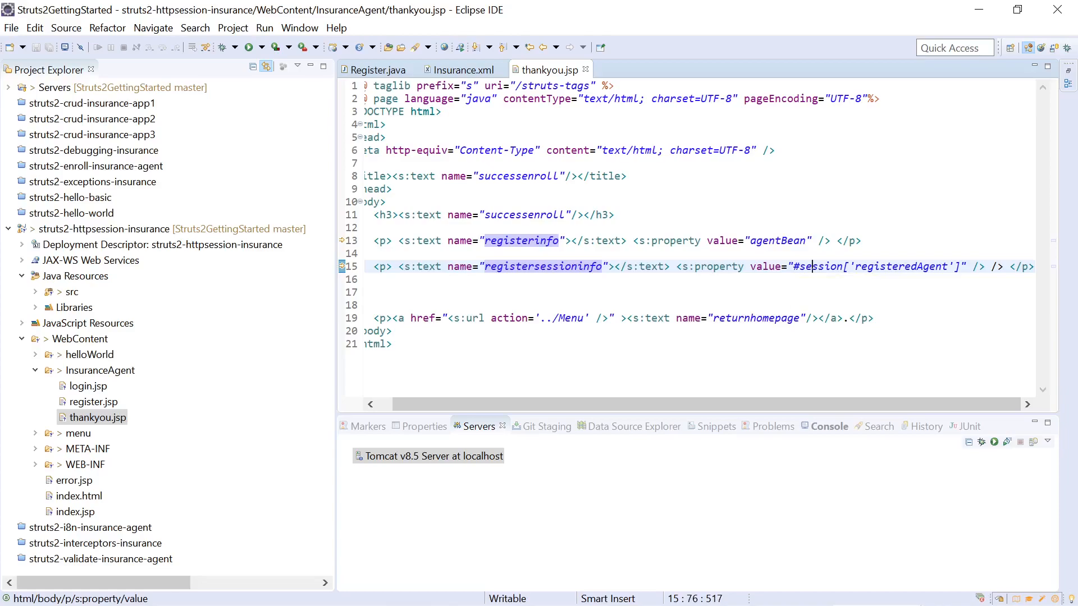
{"action": "double_click", "coordinate": [901, 267]}
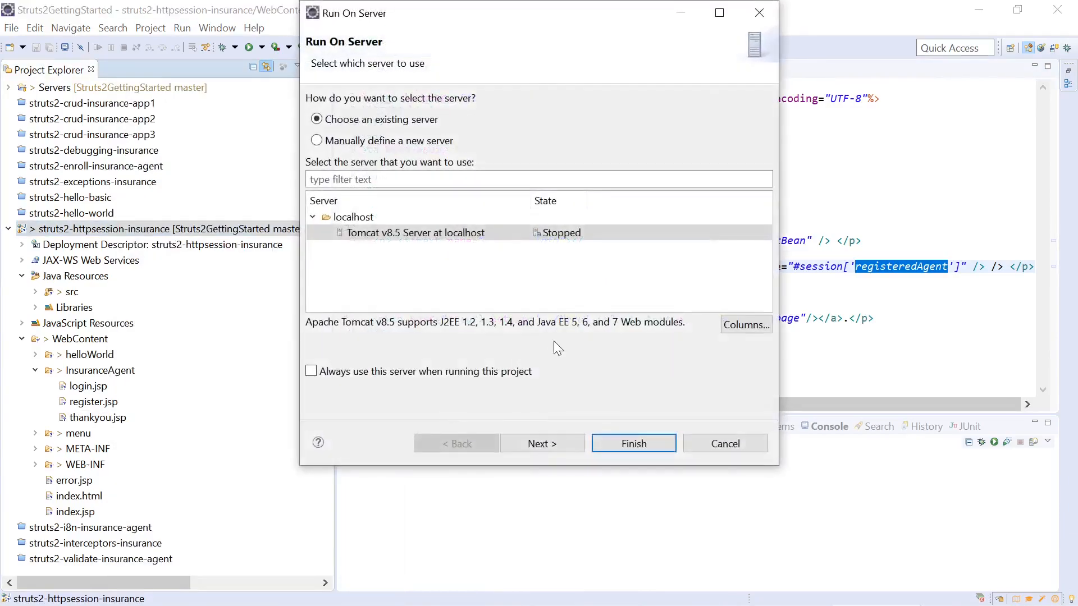
- Run the app on the existing Tomcat v8.5 server and go to the Enroll Insurance Agent form
{"action": "left_click", "coordinate": [634, 444]}
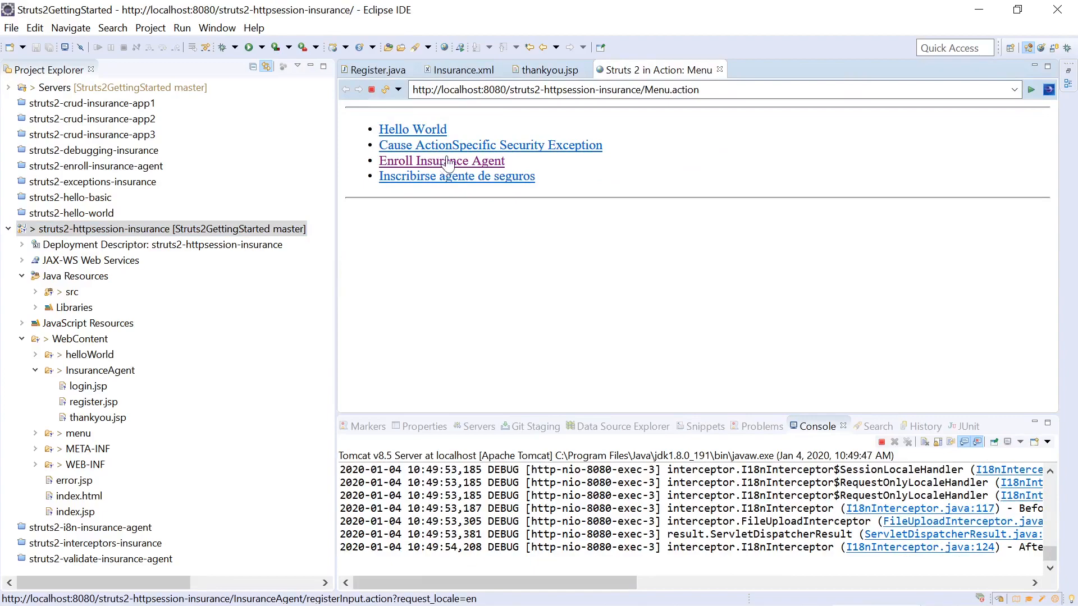
{"action": "mouse_move", "coordinate": [442, 168]}
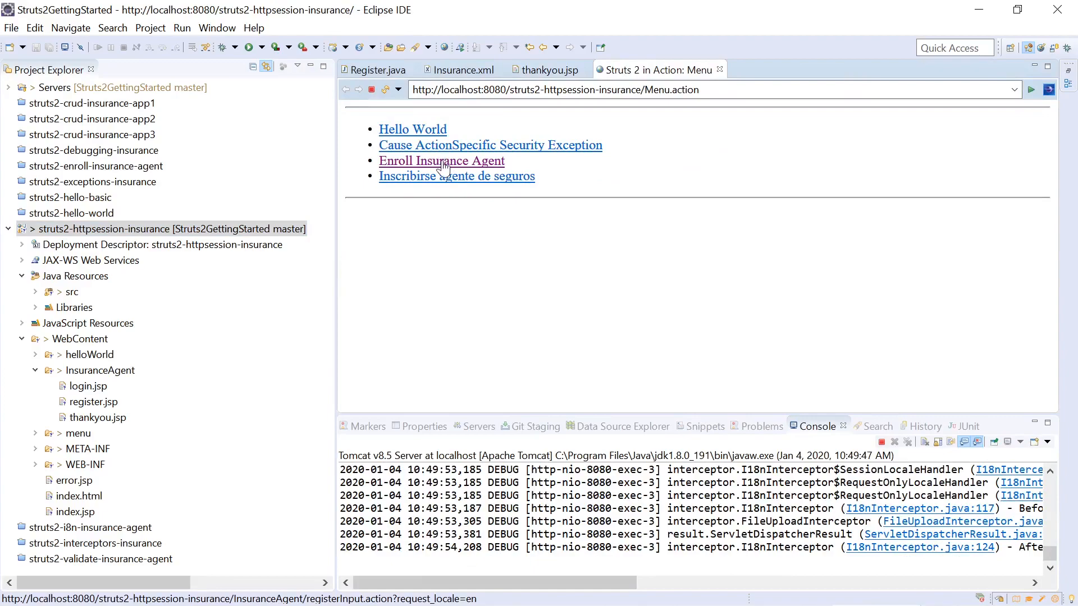
{"action": "left_click", "coordinate": [441, 161]}
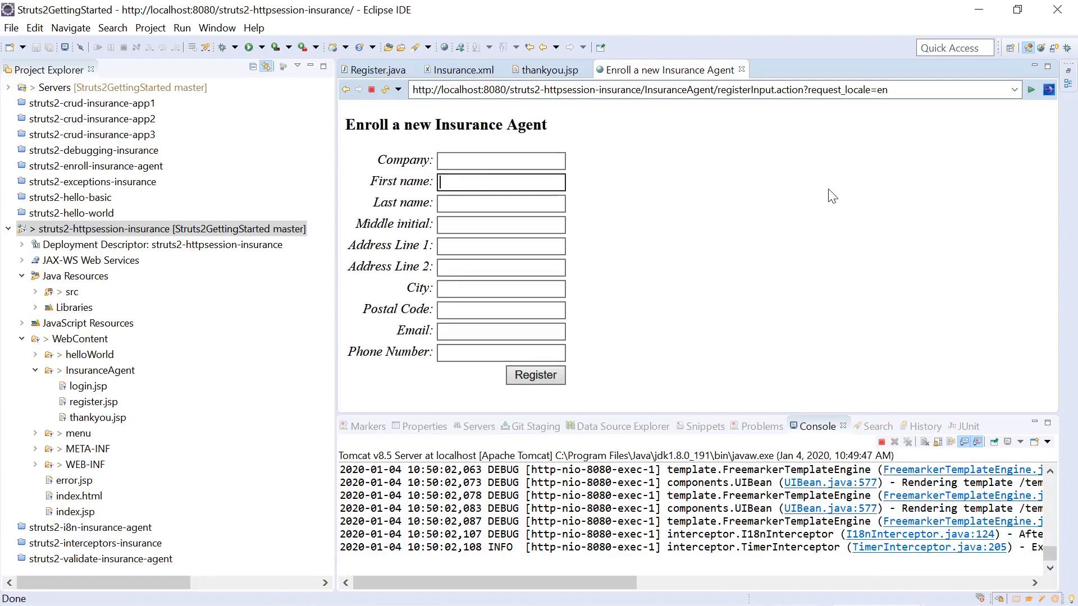
- Register a new agent with first name Baby and the last name and email filled in
{"action": "type", "text": "Baby"}
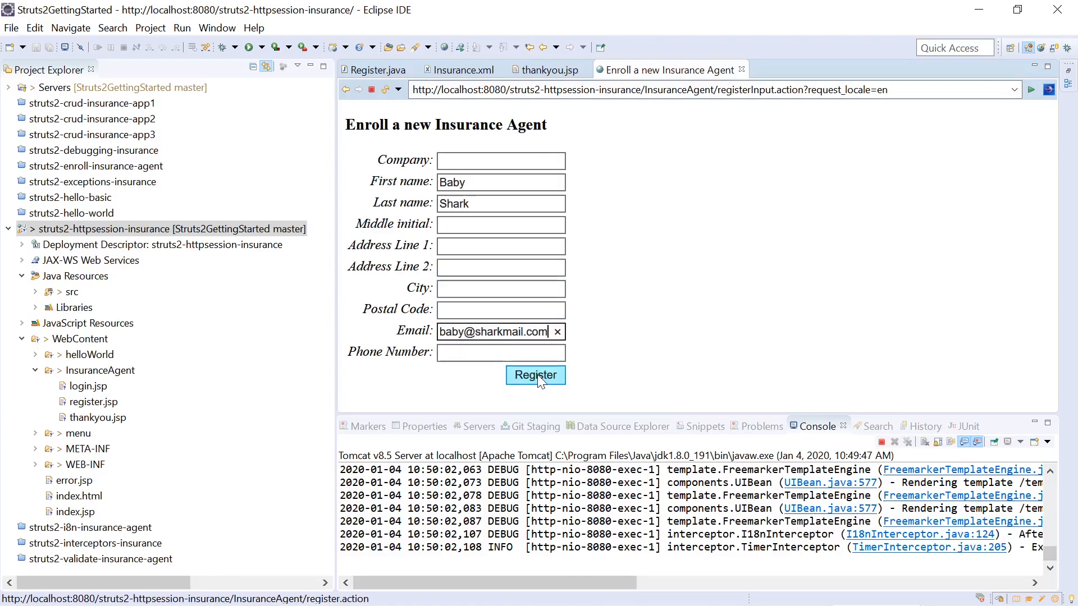
{"action": "left_click", "coordinate": [535, 375]}
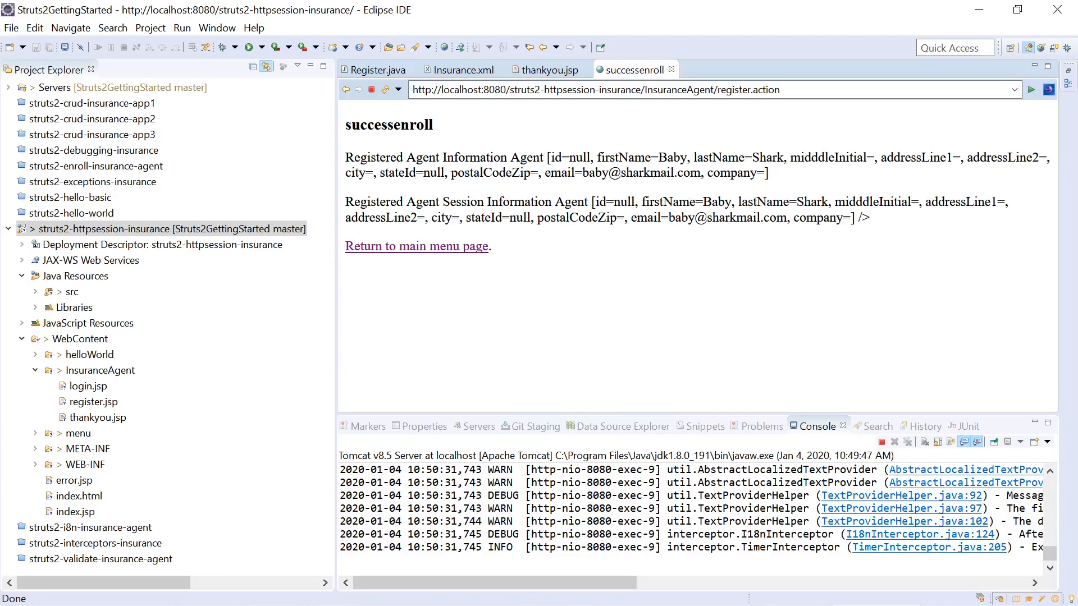
- Highlight the Registered Agent Session Information and return to the main menu page
{"action": "left_click_drag", "start_coordinate": [592, 200], "coordinate": [854, 216]}
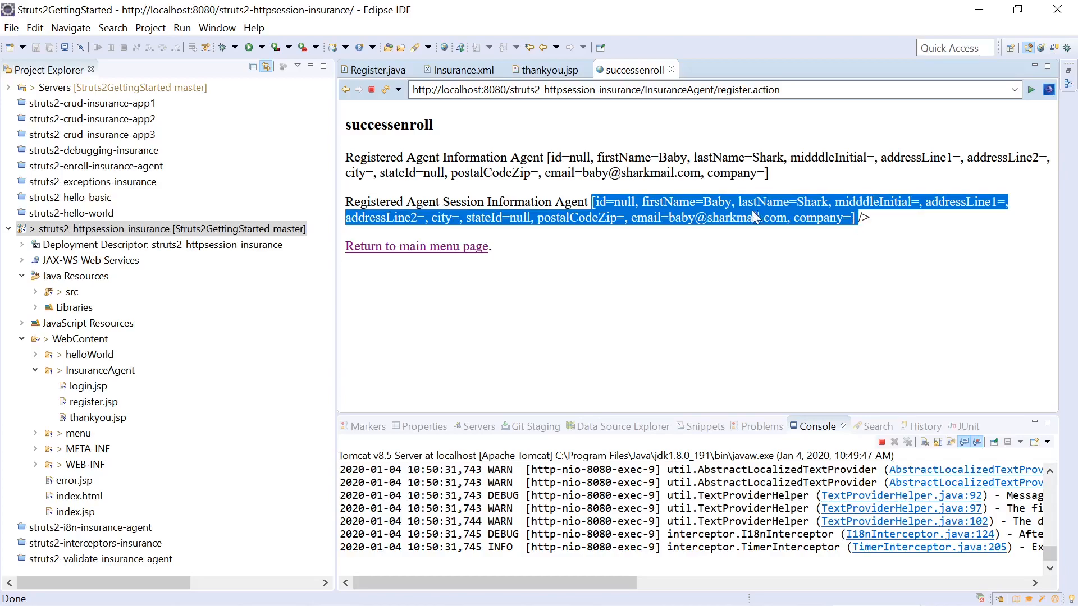
{"action": "left_click", "coordinate": [417, 246]}
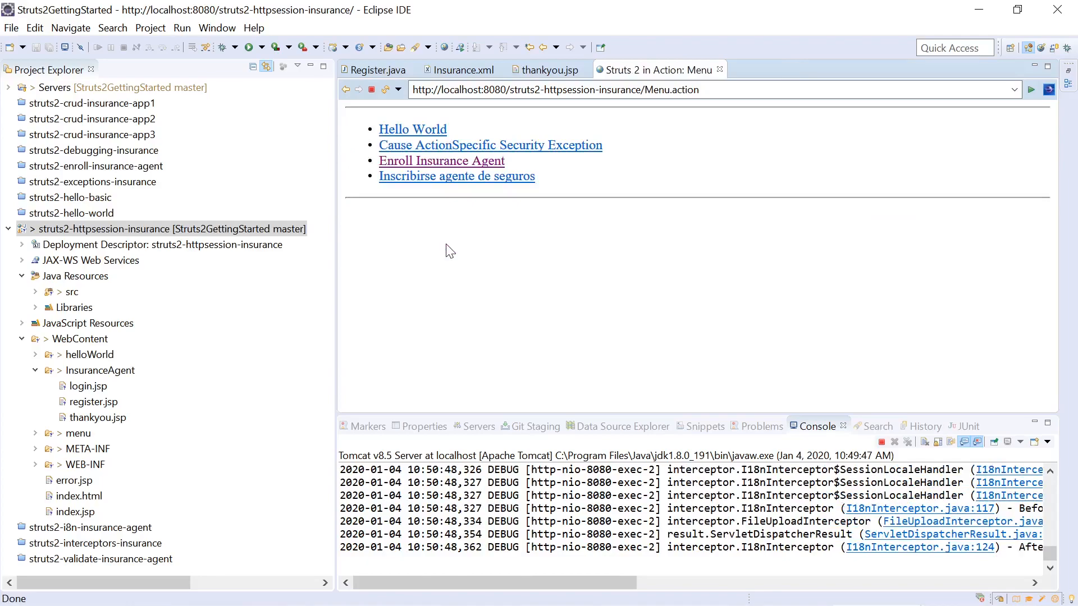